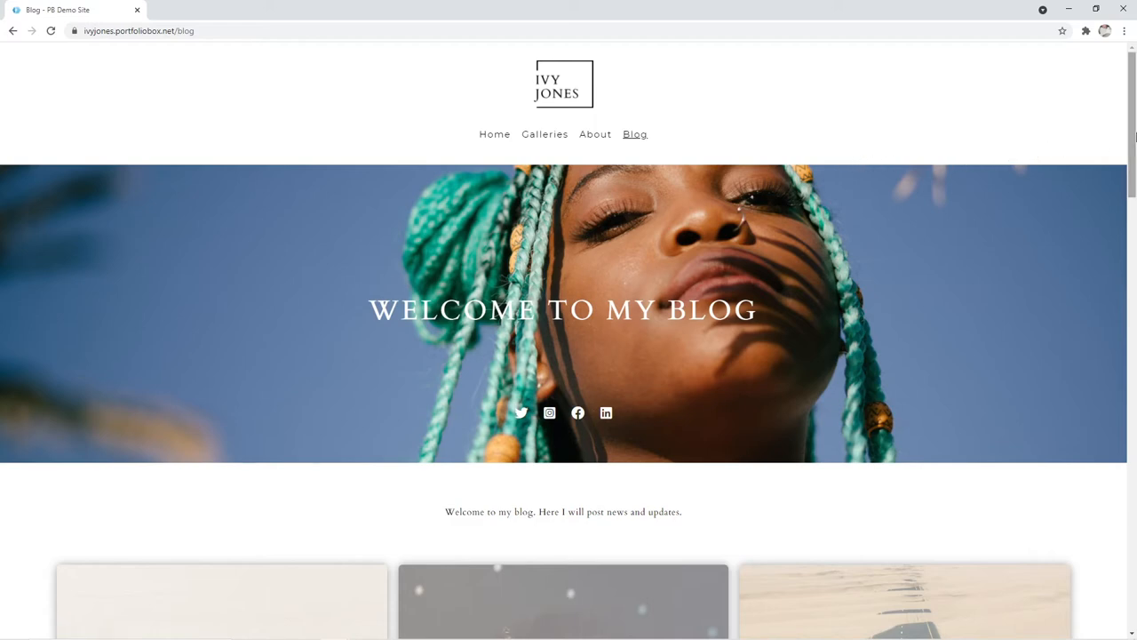
Scroll through the Portfoliobox homepage and start creating a new site via 'Create your site'
{"action": "scroll", "scroll_direction": "down", "scroll_amount": 3}
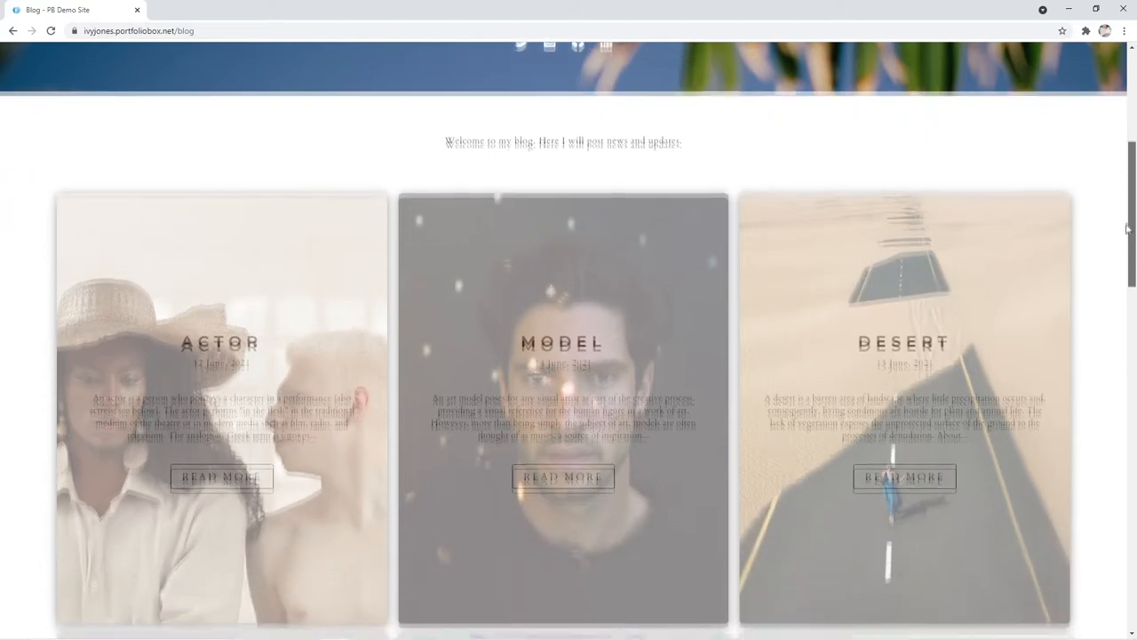
{"action": "scroll", "scroll_direction": "down", "scroll_amount": 3}
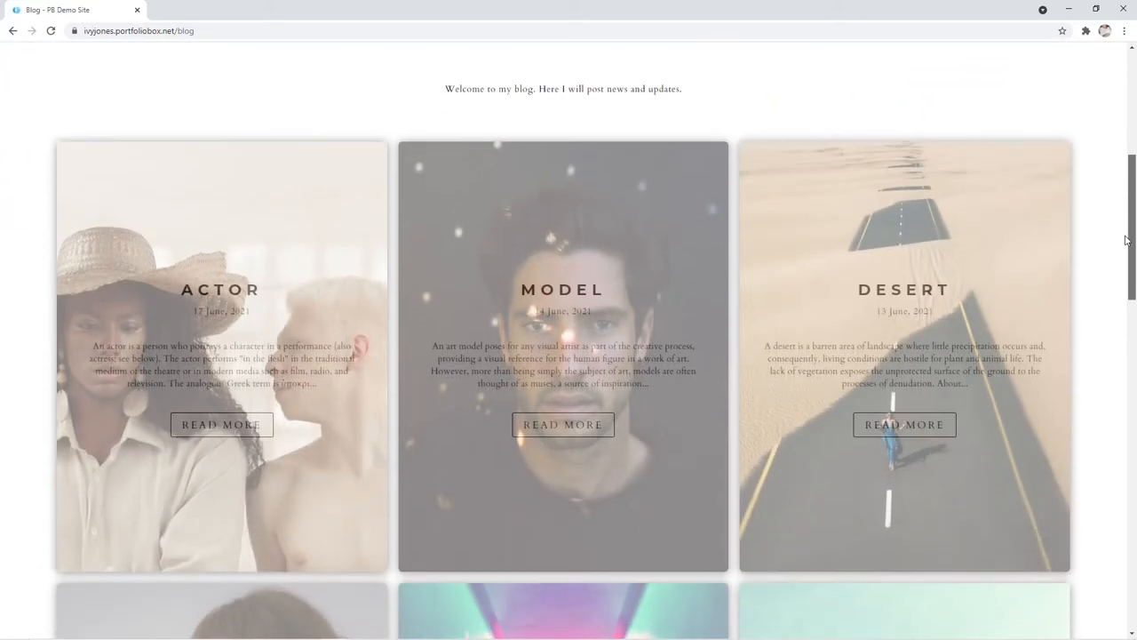
{"action": "scroll", "scroll_direction": "down", "scroll_amount": 3}
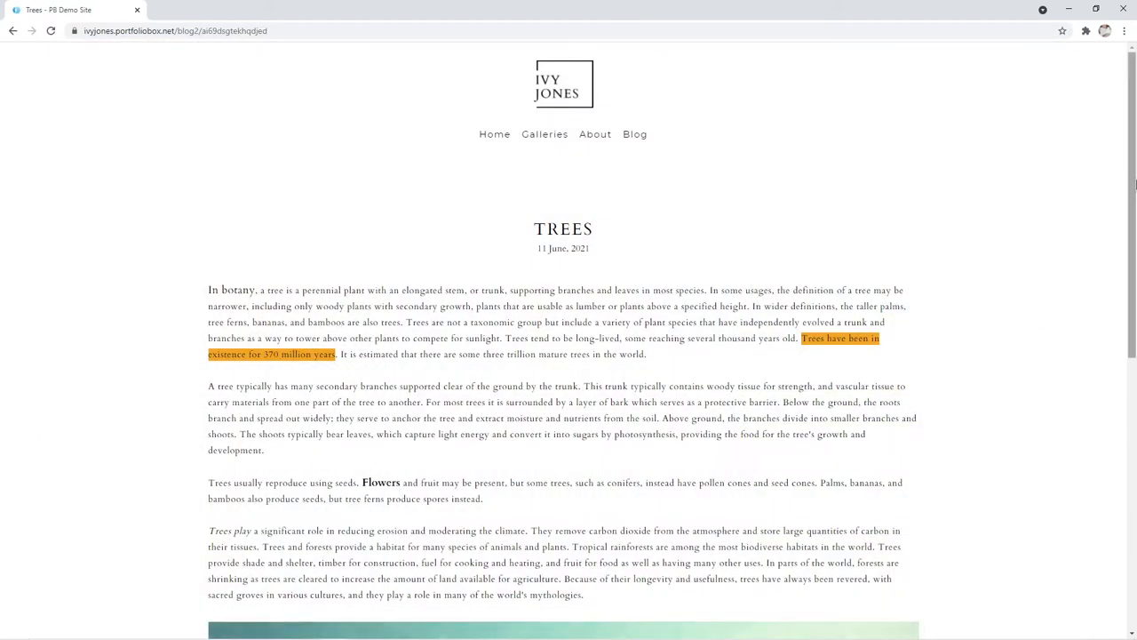
{"action": "scroll", "scroll_direction": "down", "scroll_amount": 3}
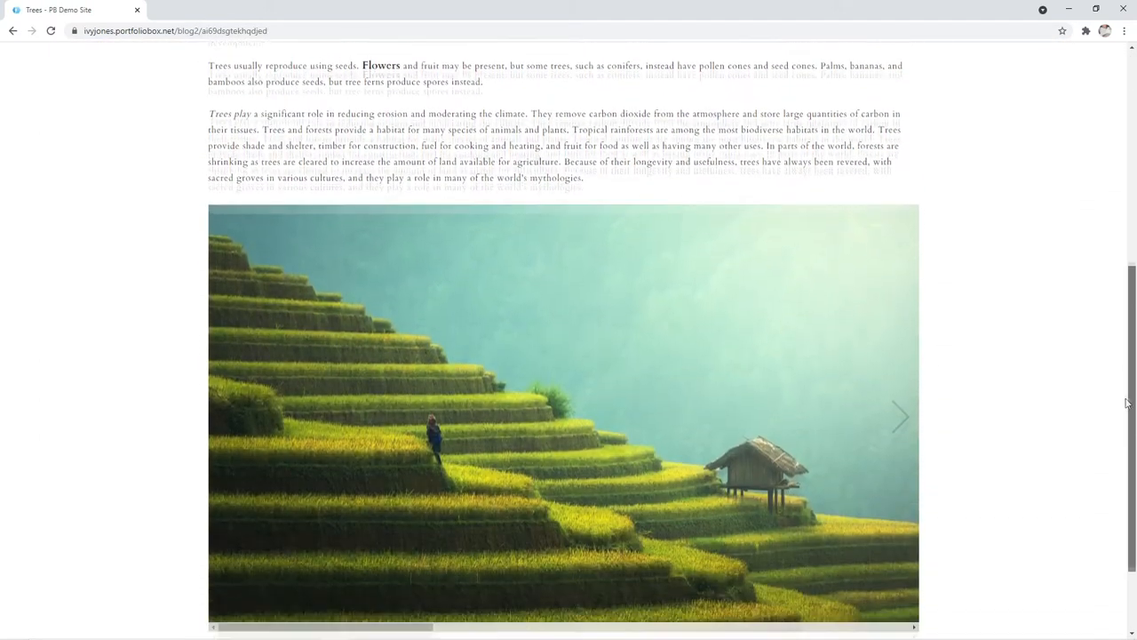
{"action": "scroll", "scroll_direction": "down", "scroll_amount": 3}
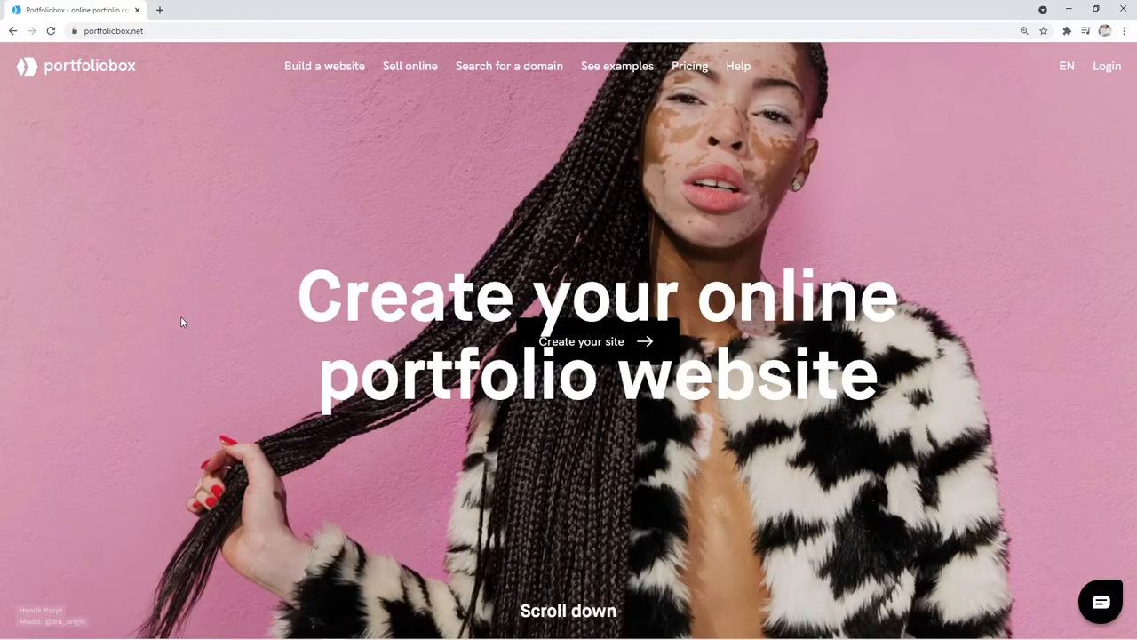
{"action": "mouse_move", "coordinate": [597, 341]}
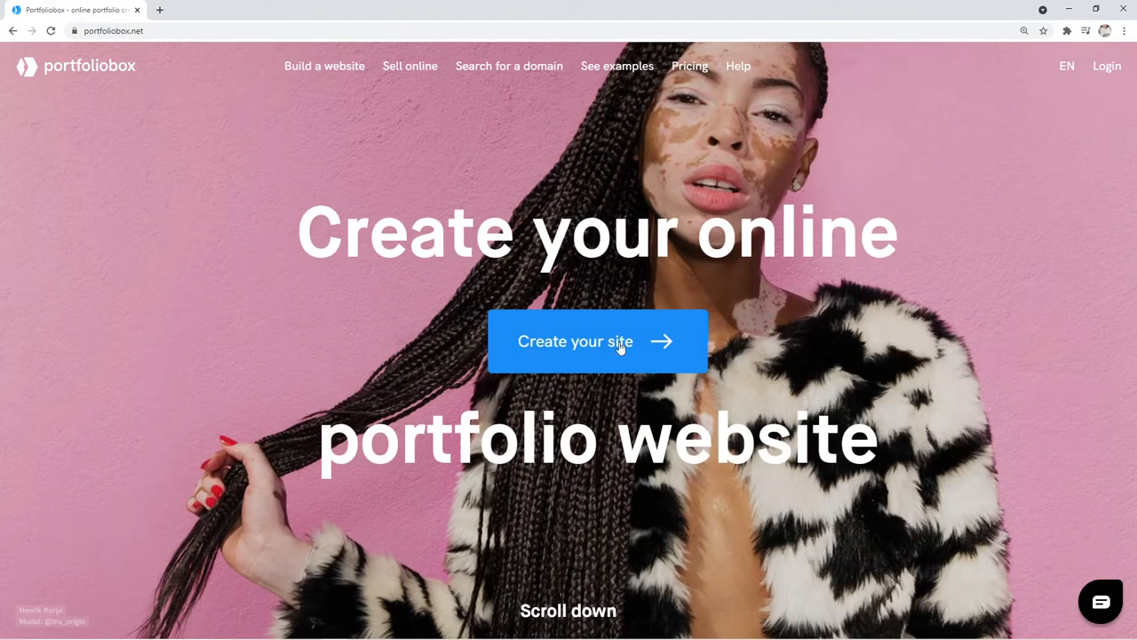
{"action": "left_click", "coordinate": [597, 342]}
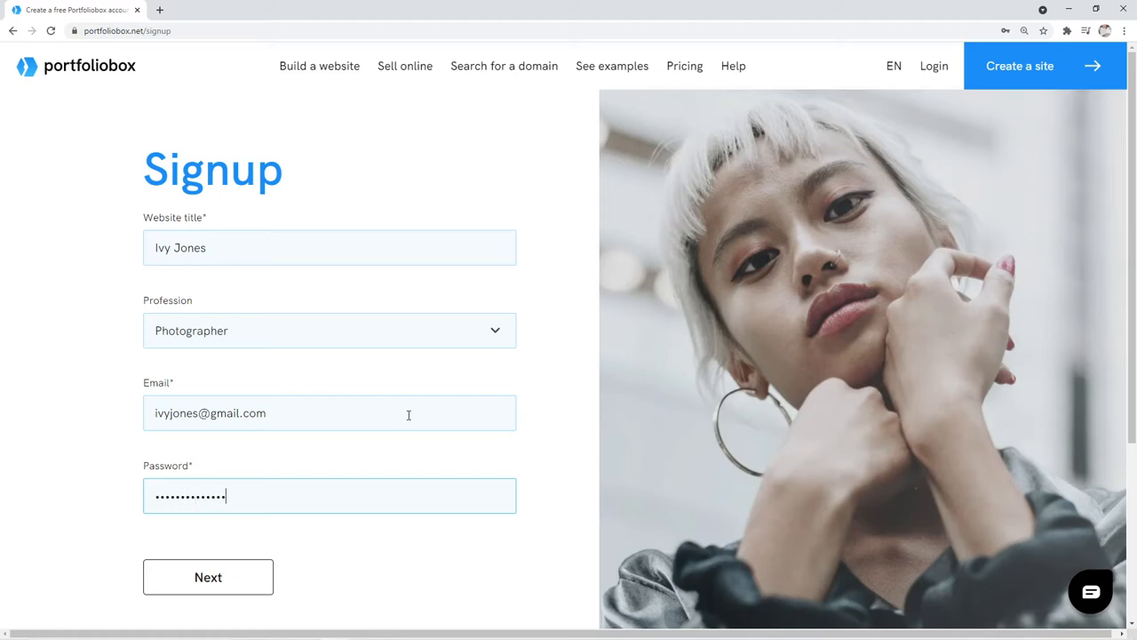
{"action": "left_click", "coordinate": [208, 576]}
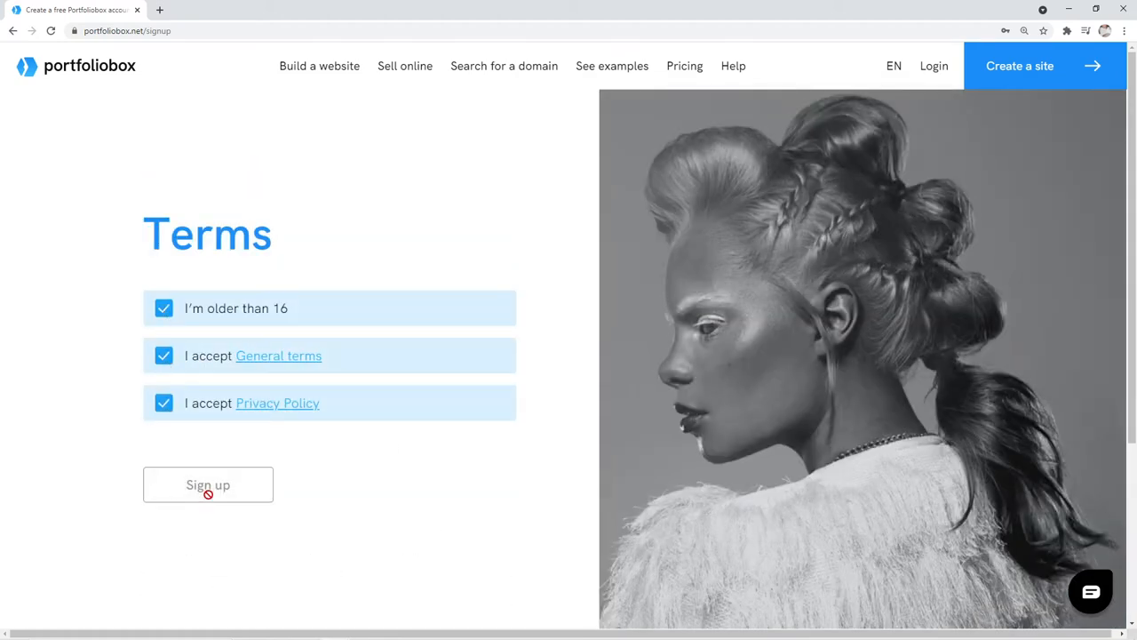
{"action": "left_click", "coordinate": [208, 484]}
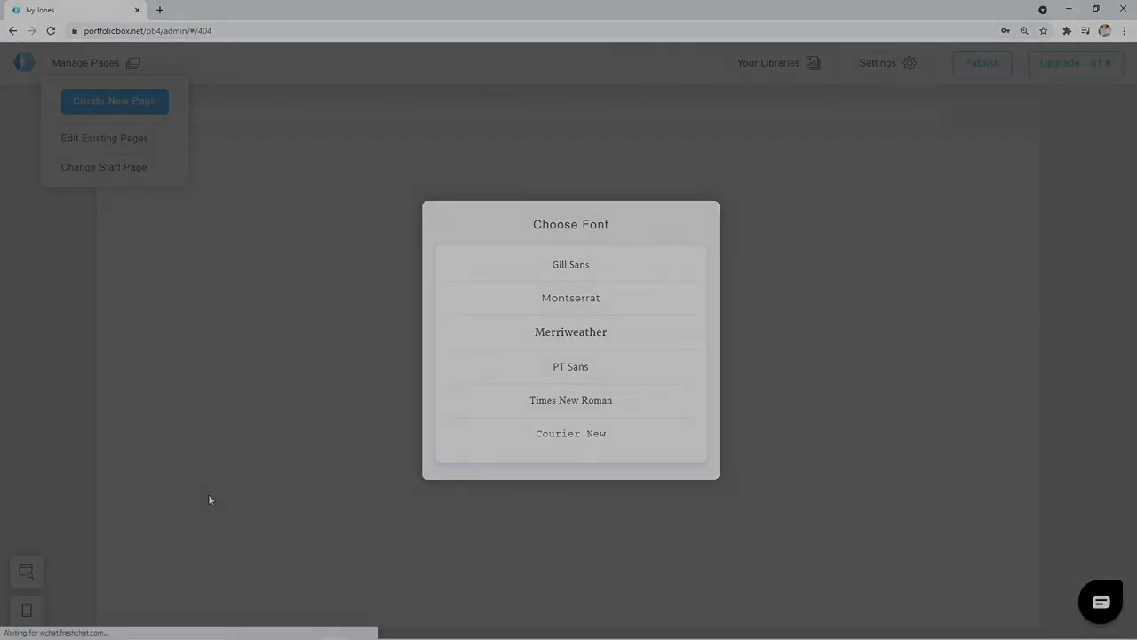